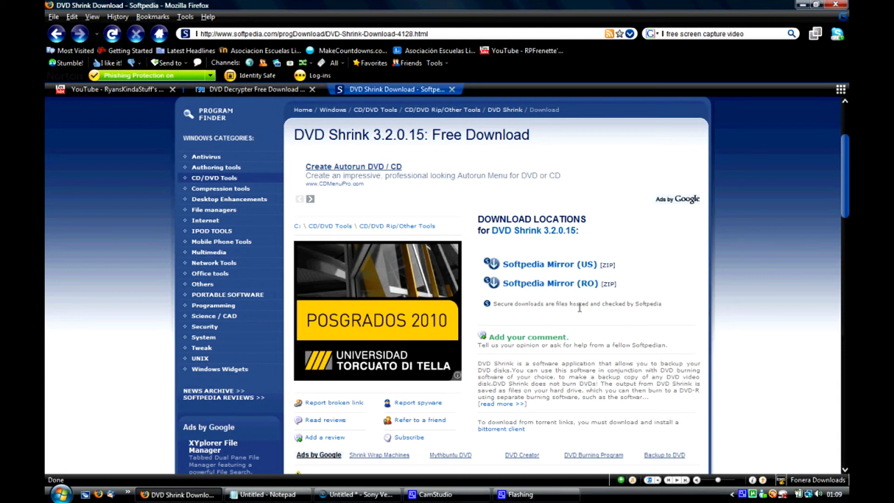
{"action": "mouse_move", "coordinate": [422, 153]}
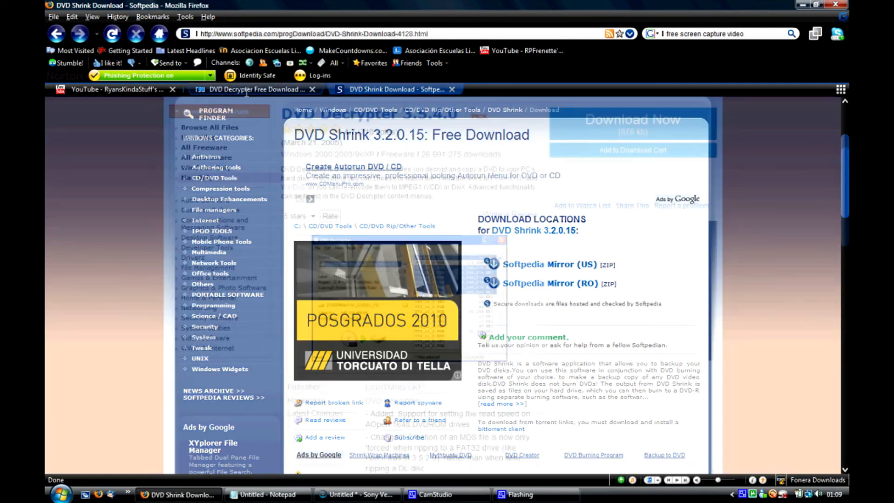
Look at the DVD Decrypter page and return to the DVD Shrink download page
{"action": "left_click", "coordinate": [257, 89]}
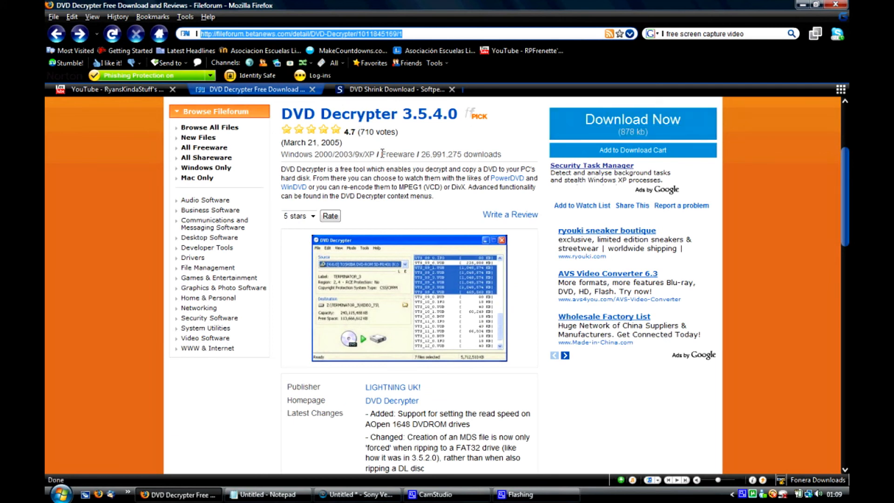
{"action": "left_click", "coordinate": [396, 89]}
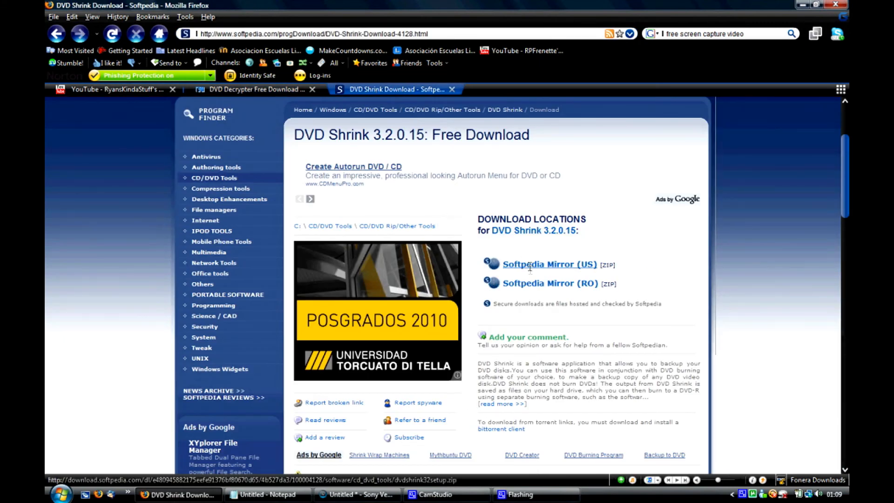
{"action": "mouse_move", "coordinate": [549, 283]}
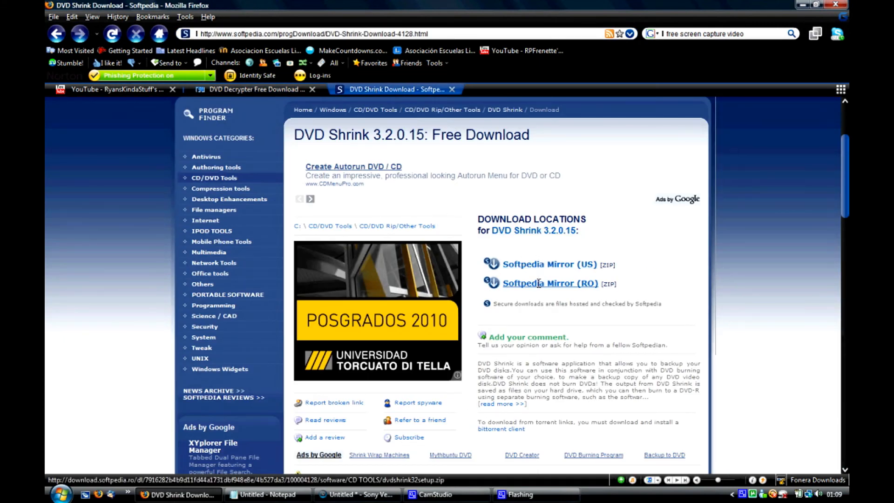
{"action": "mouse_move", "coordinate": [549, 264]}
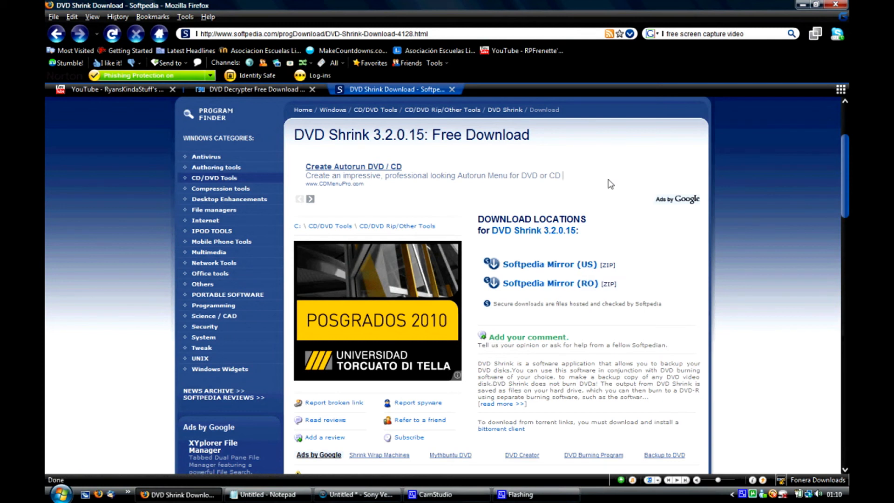
{"action": "mouse_move", "coordinate": [253, 471]}
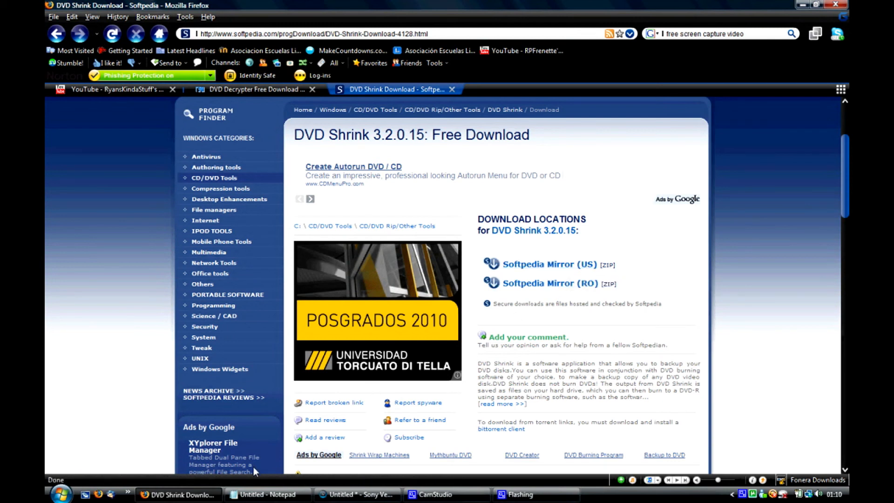
Launch DVD Shrink 3.2 from the Start menu and maximize its window
{"action": "left_click", "coordinate": [61, 494]}
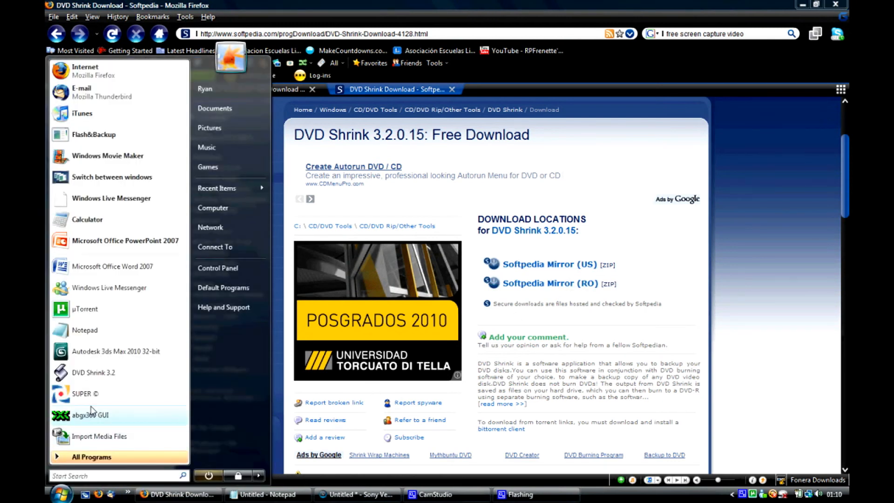
{"action": "left_click", "coordinate": [365, 269]}
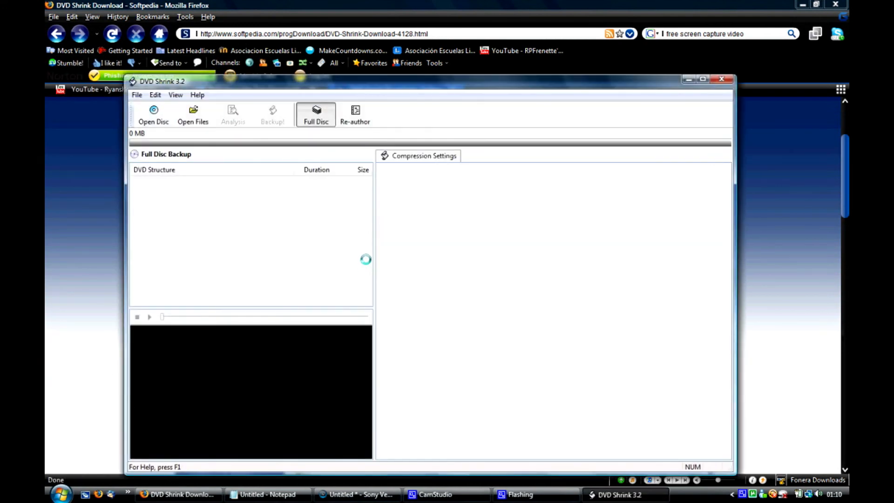
{"action": "left_click", "coordinate": [702, 78]}
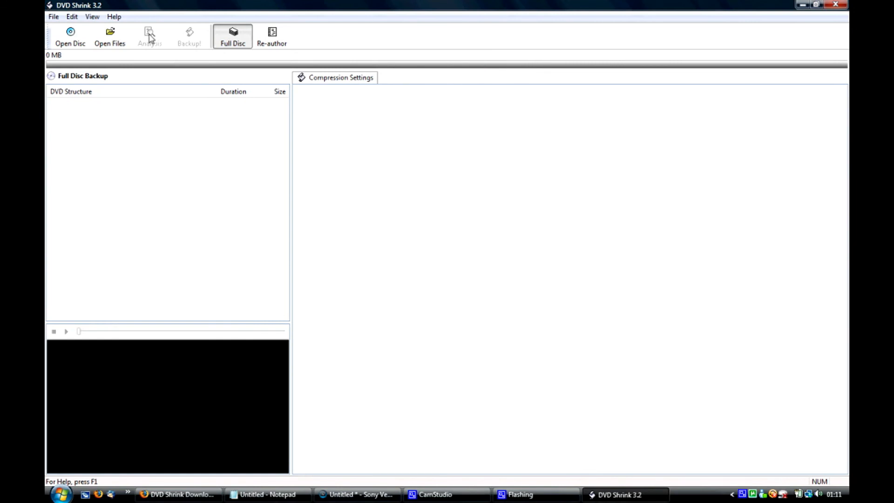
{"action": "mouse_move", "coordinate": [70, 37]}
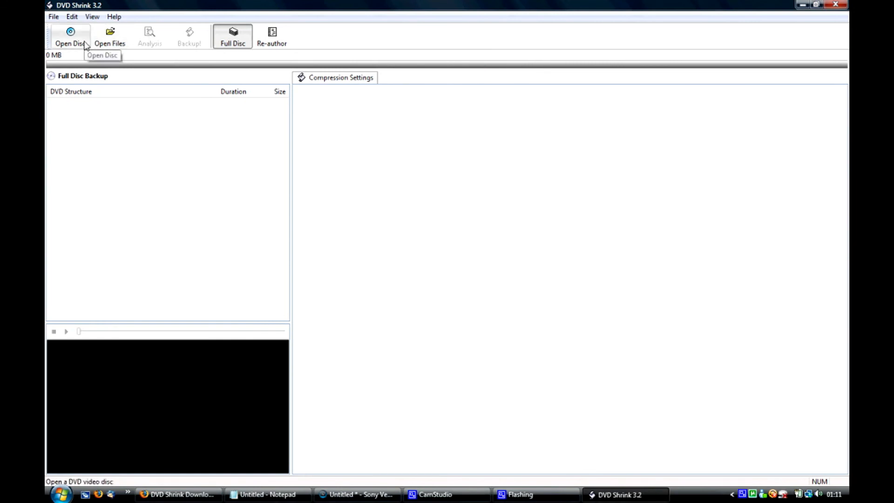
Choose drive E:\ [CONSTANTINE] as the disc to open and confirm
{"action": "left_click", "coordinate": [70, 36]}
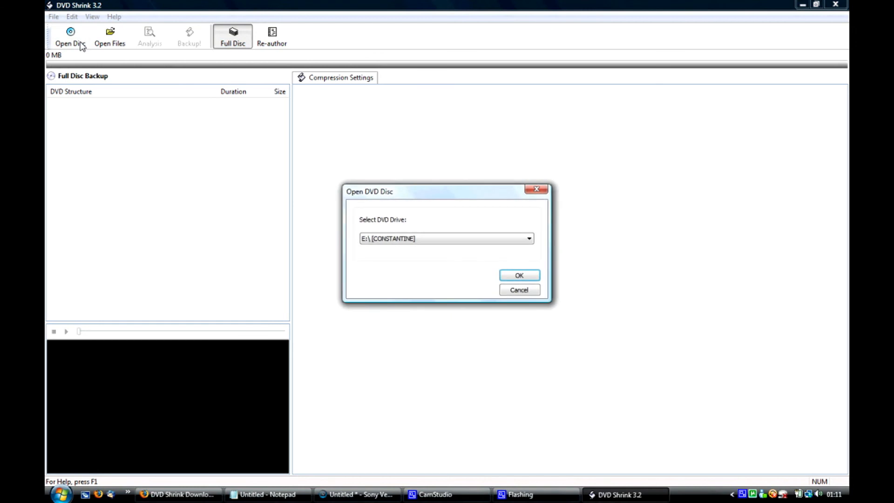
{"action": "left_click", "coordinate": [527, 239]}
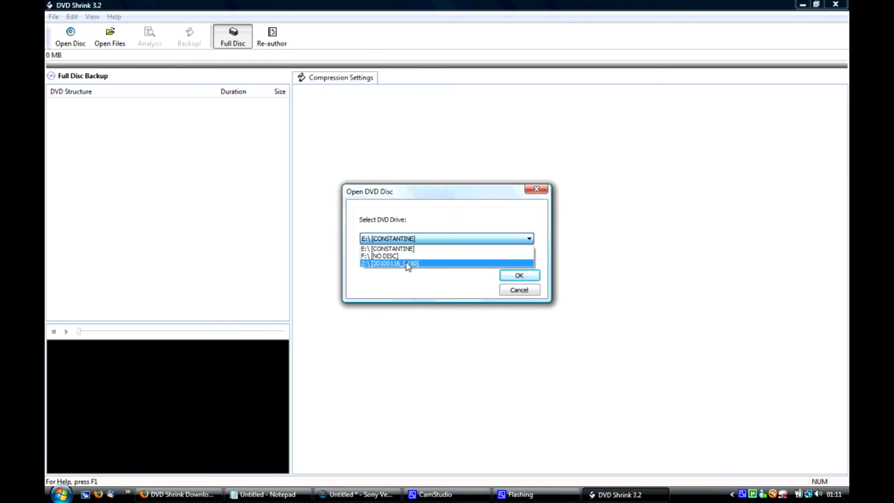
{"action": "left_click", "coordinate": [387, 247]}
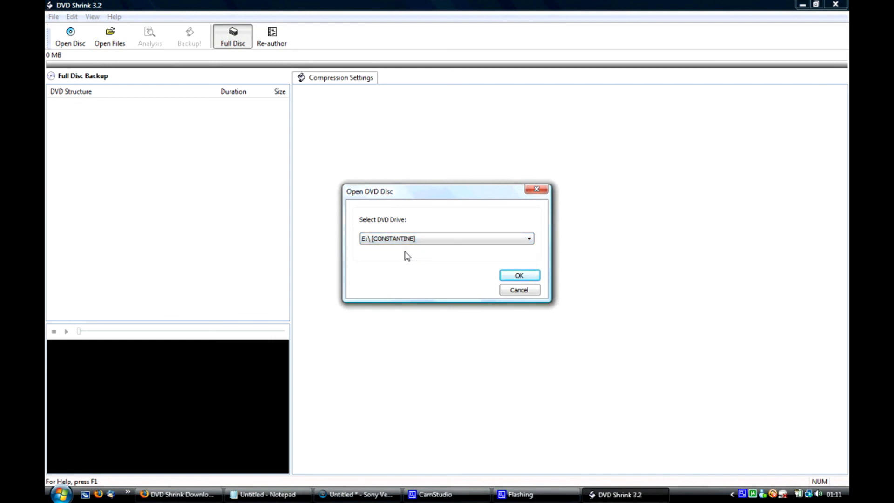
{"action": "mouse_move", "coordinate": [443, 253]}
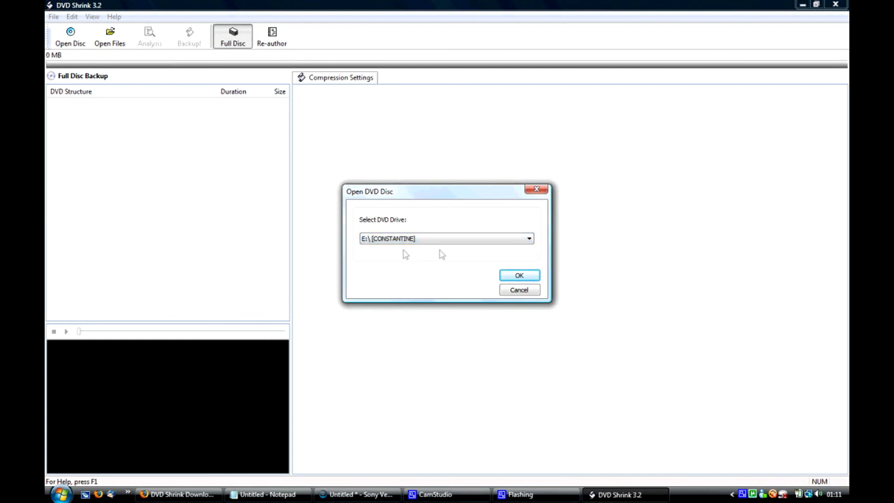
{"action": "left_click", "coordinate": [519, 275]}
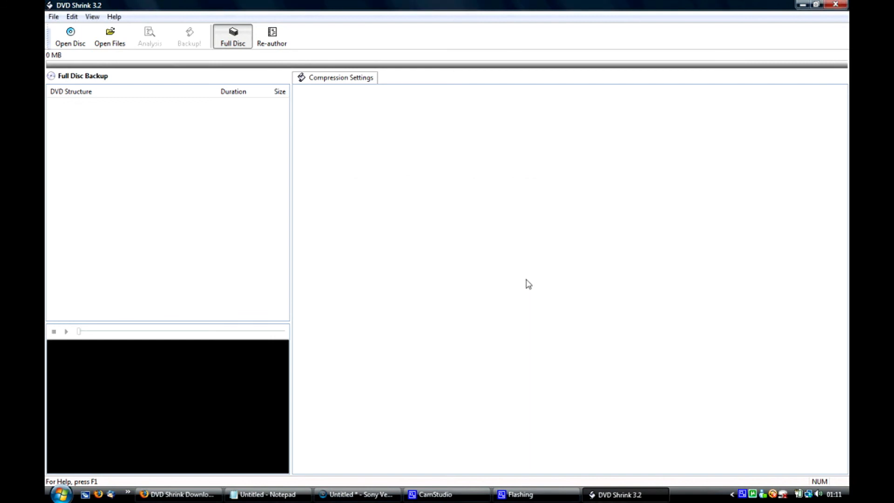
Let DVD Shrink analyse CONSTANTINE into Menus, Main Movie and Extras, 4,464 MB total
{"action": "left_click", "coordinate": [70, 35]}
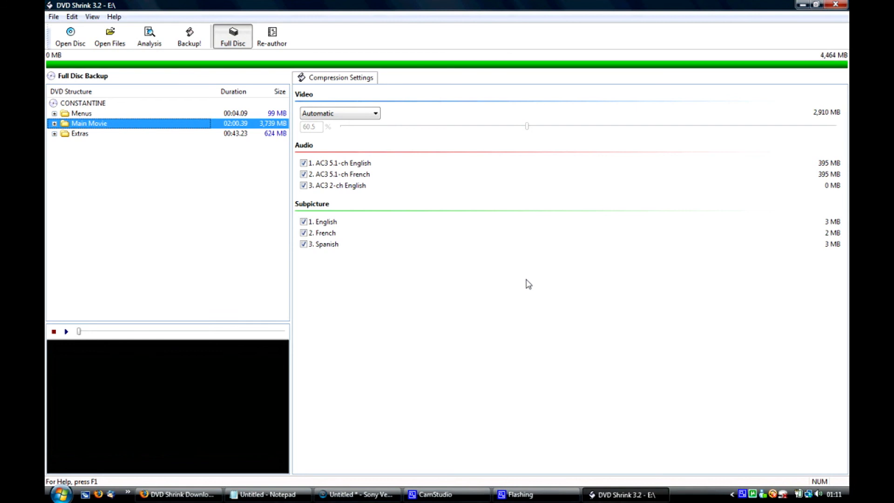
{"action": "mouse_move", "coordinate": [279, 194]}
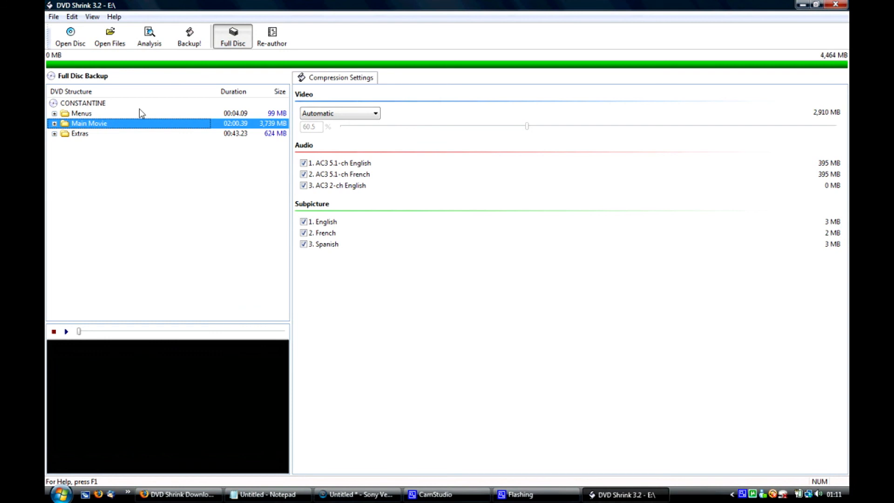
Select the CONSTANTINE root and uncheck AC3 5.1-ch French, raising video to 3,953 MB
{"action": "left_click", "coordinate": [83, 103]}
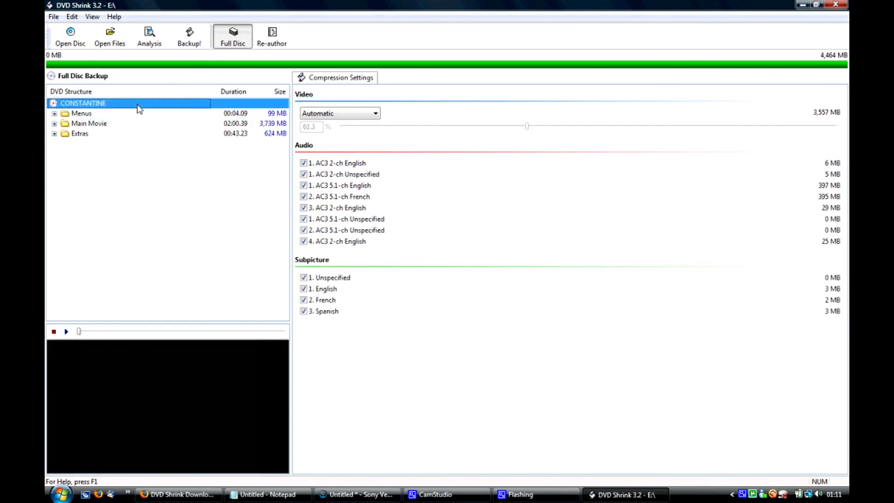
{"action": "mouse_move", "coordinate": [237, 147]}
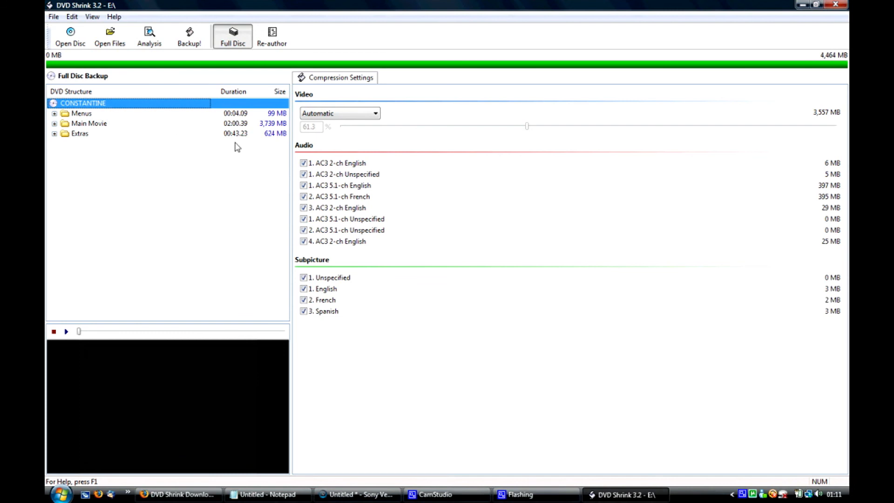
{"action": "mouse_move", "coordinate": [527, 32]}
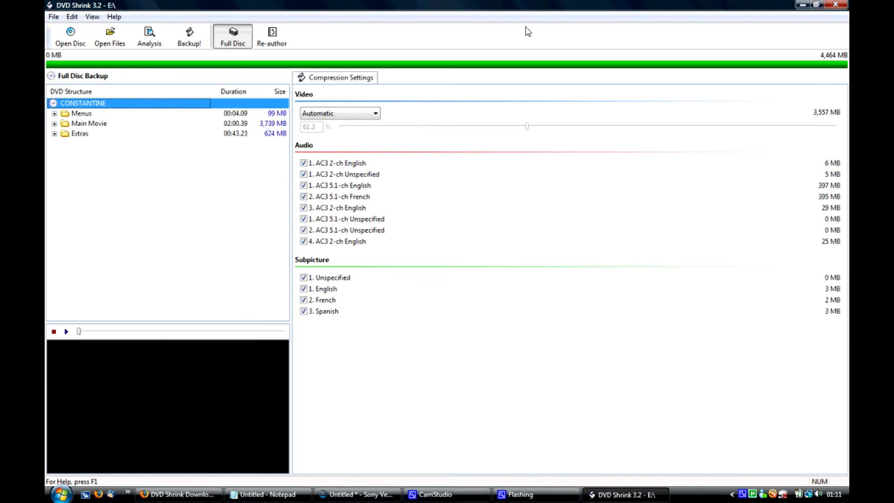
{"action": "mouse_move", "coordinate": [840, 65]}
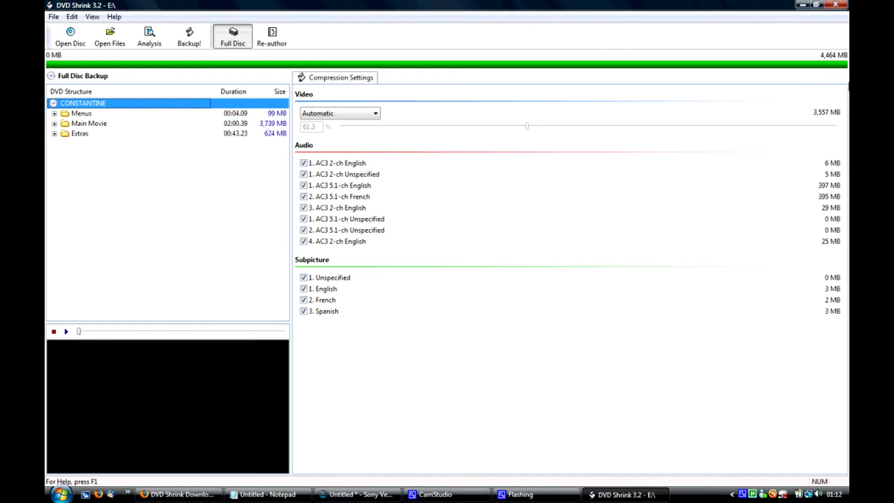
{"action": "mouse_move", "coordinate": [440, 106]}
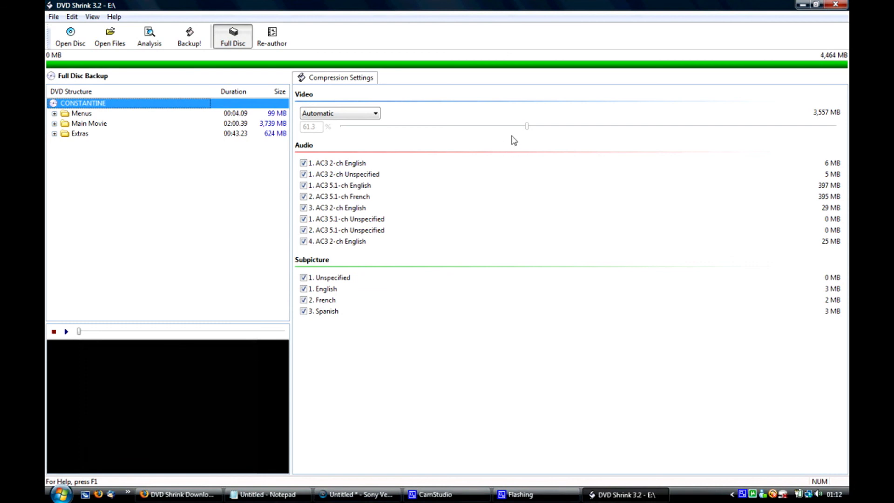
{"action": "mouse_move", "coordinate": [311, 100]}
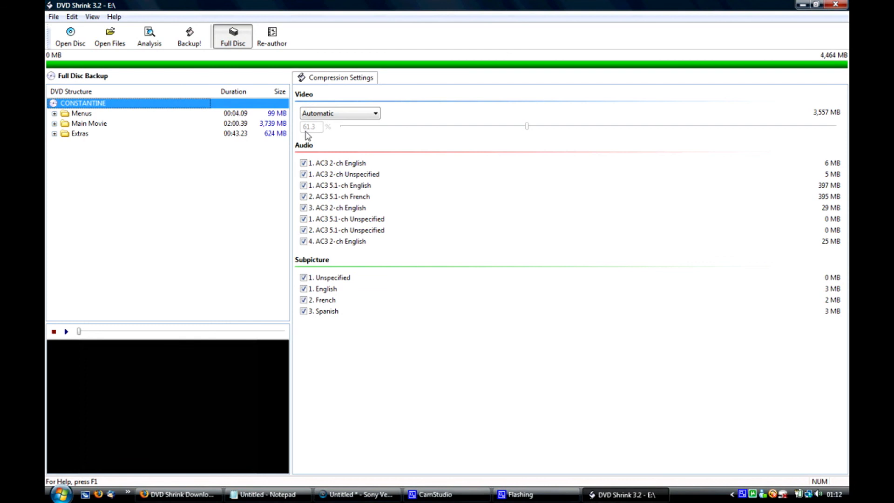
{"action": "mouse_move", "coordinate": [312, 136]}
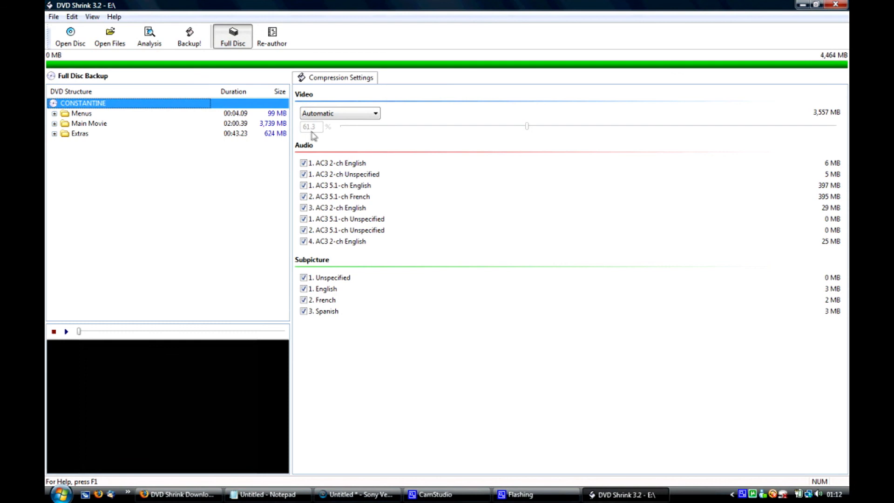
{"action": "mouse_move", "coordinate": [440, 143]}
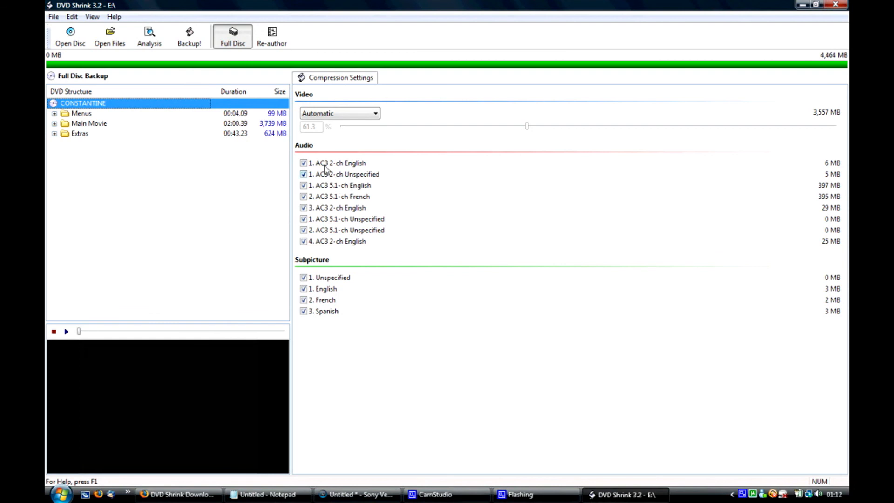
{"action": "mouse_move", "coordinate": [274, 133]}
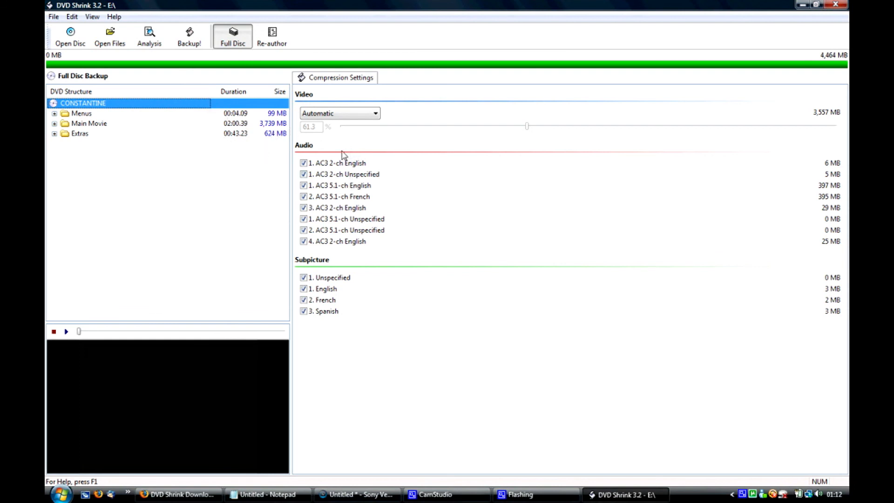
{"action": "mouse_move", "coordinate": [347, 212]}
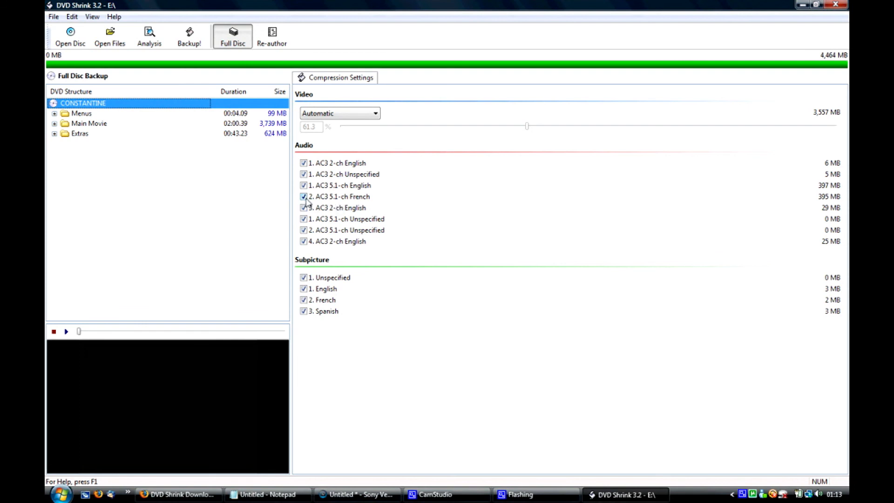
{"action": "left_click", "coordinate": [304, 197]}
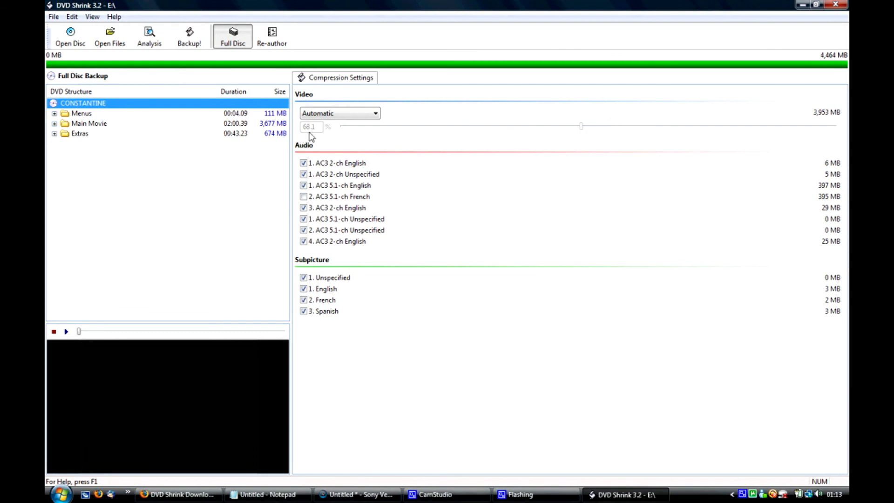
{"action": "mouse_move", "coordinate": [835, 211]}
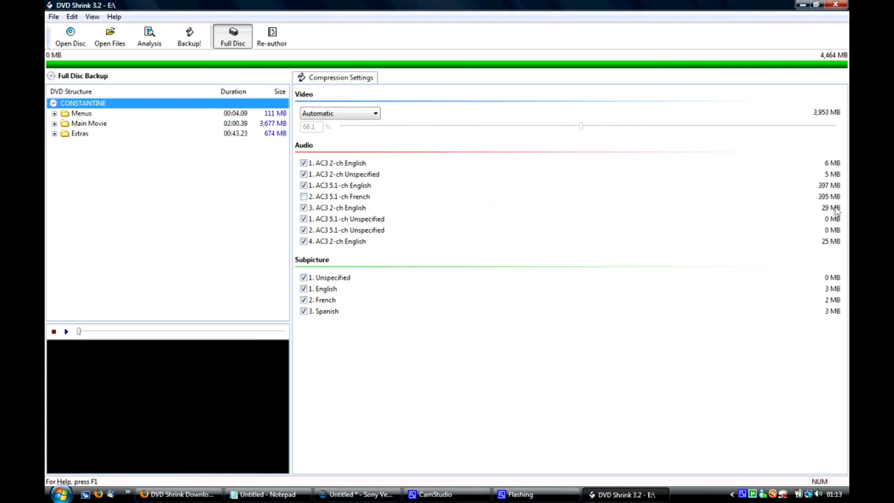
{"action": "mouse_move", "coordinate": [821, 201]}
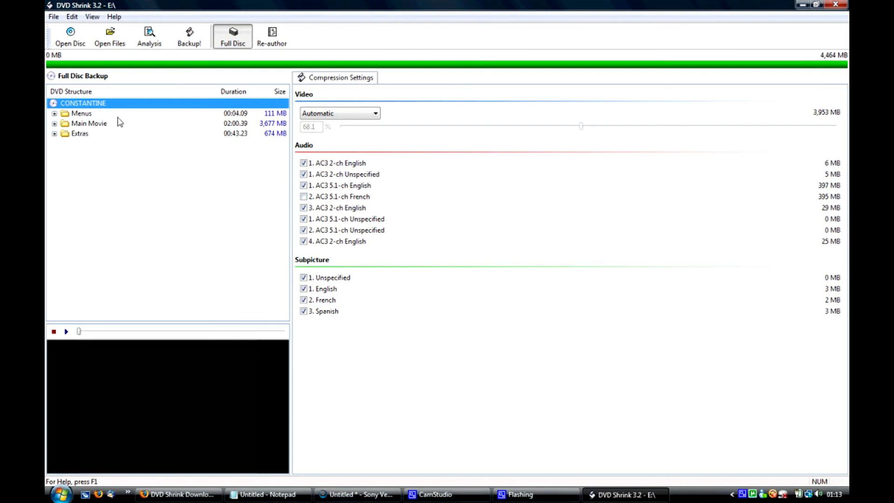
{"action": "mouse_move", "coordinate": [105, 124]}
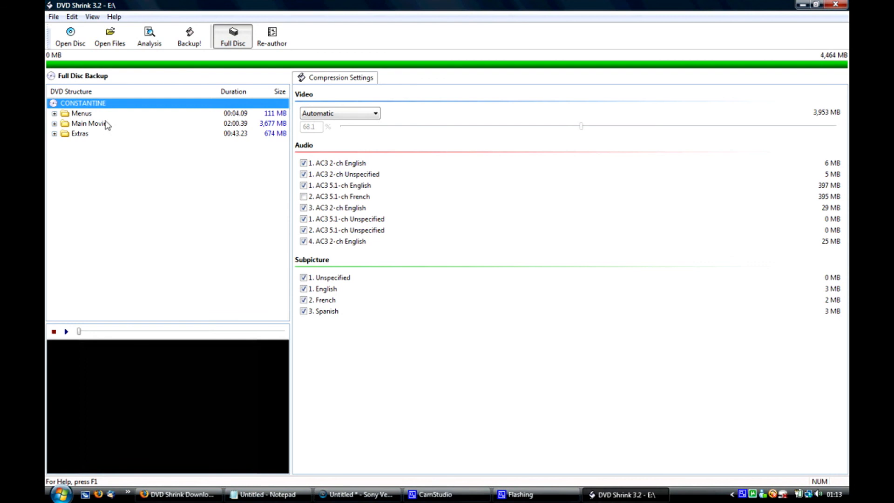
Inspect the Main Movie, Menus and Extras compression settings, ending on Extras at 604 MB
{"action": "left_click", "coordinate": [88, 123]}
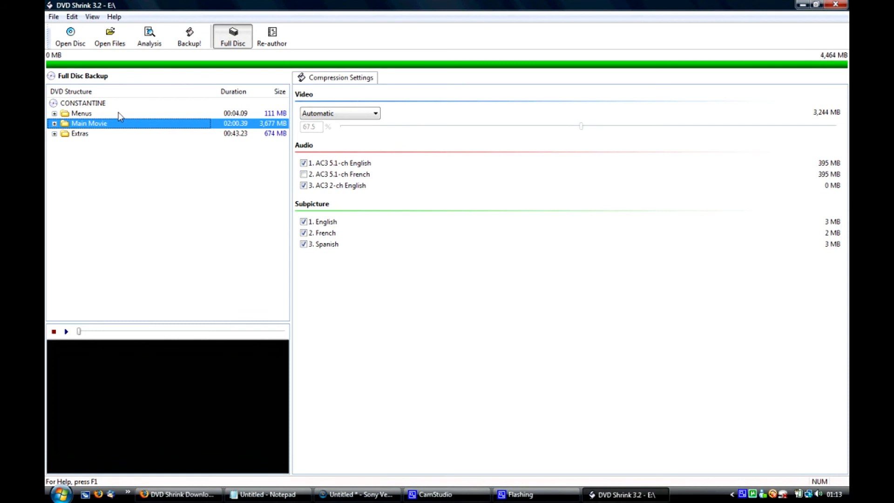
{"action": "left_click", "coordinate": [82, 113]}
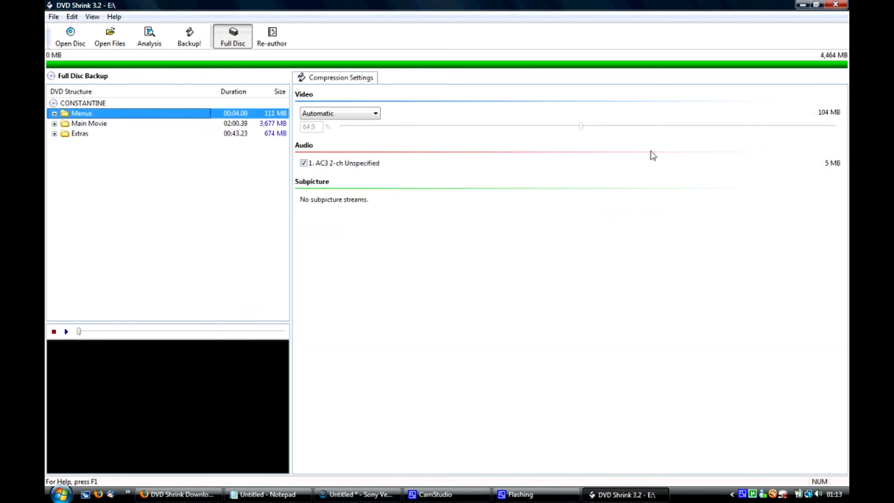
{"action": "mouse_move", "coordinate": [815, 158]}
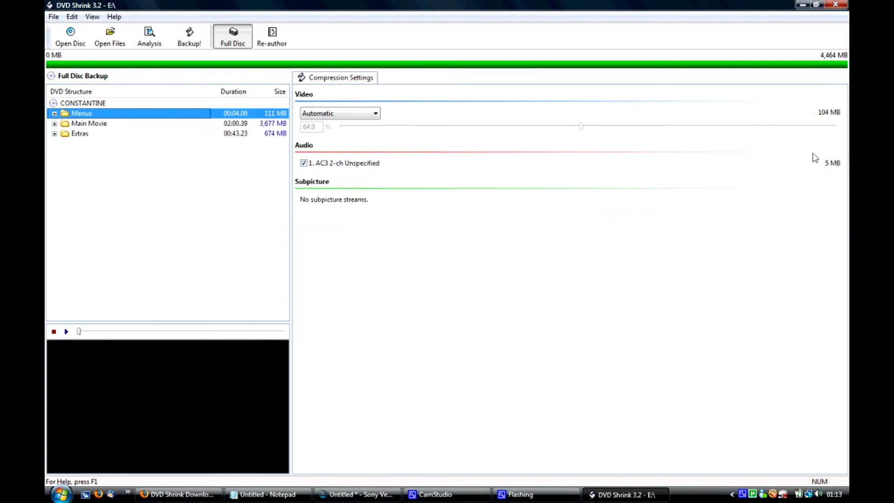
{"action": "mouse_move", "coordinate": [441, 138]}
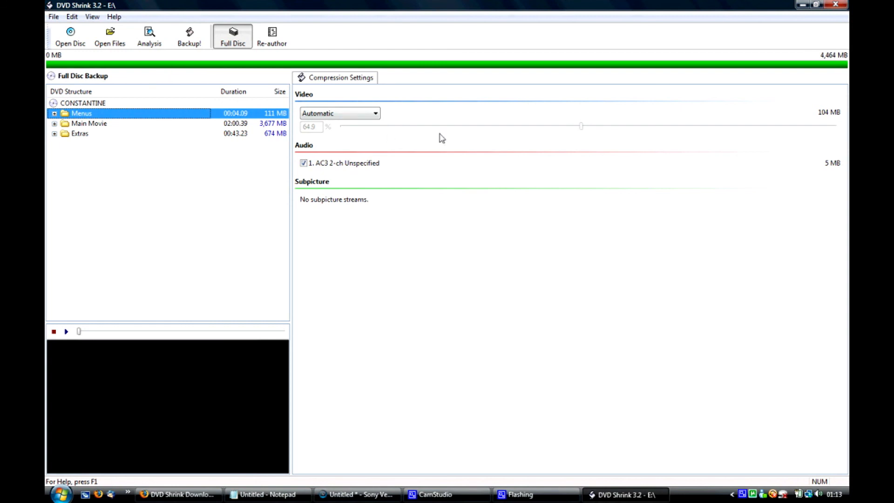
{"action": "mouse_move", "coordinate": [91, 136]}
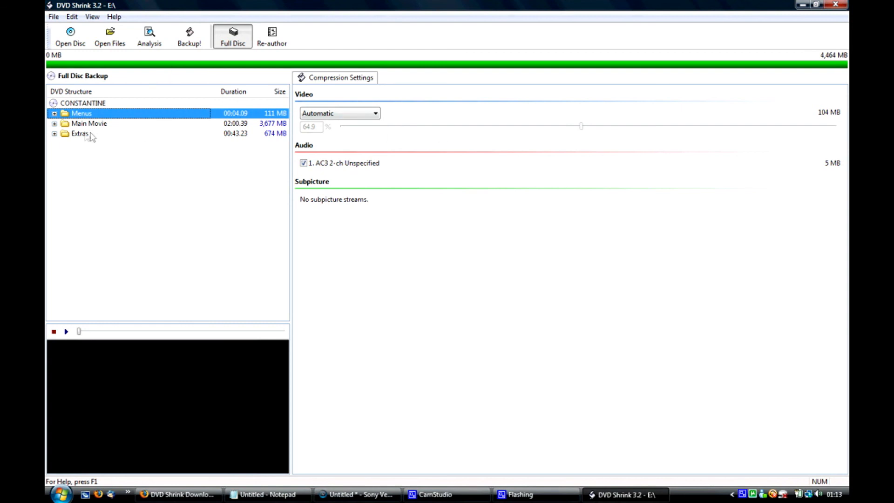
{"action": "left_click", "coordinate": [80, 133]}
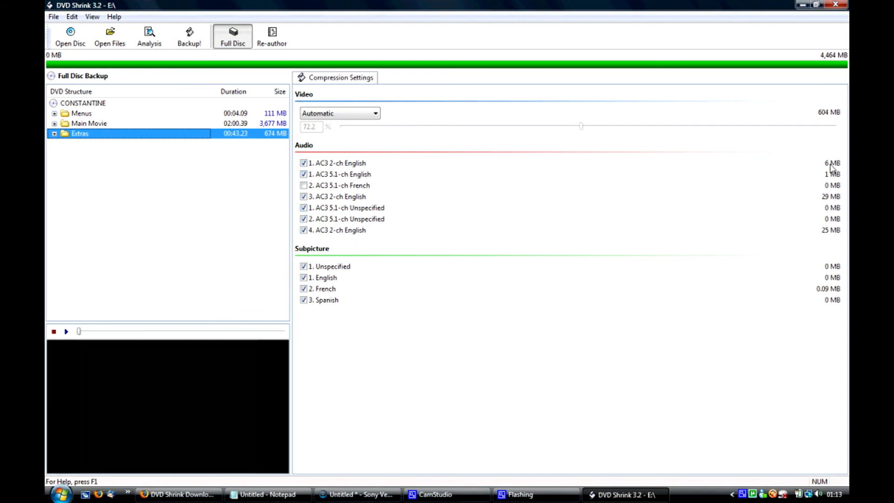
{"action": "mouse_move", "coordinate": [827, 215]}
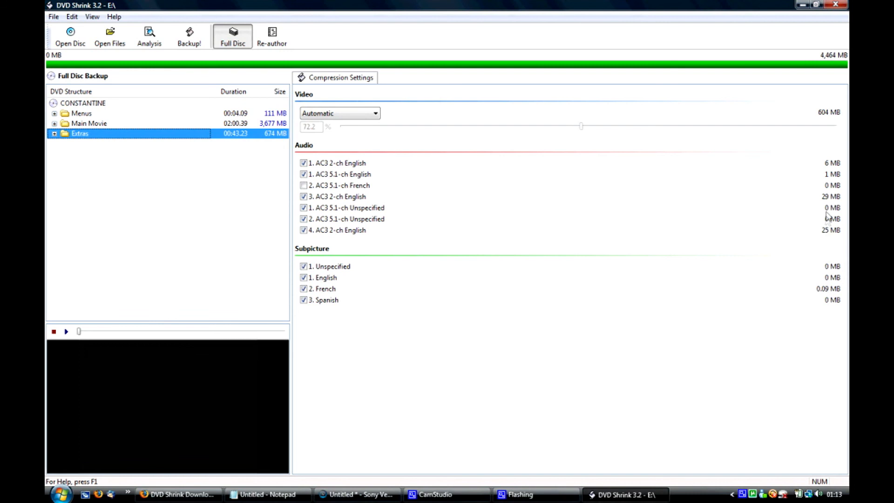
{"action": "mouse_move", "coordinate": [826, 201]}
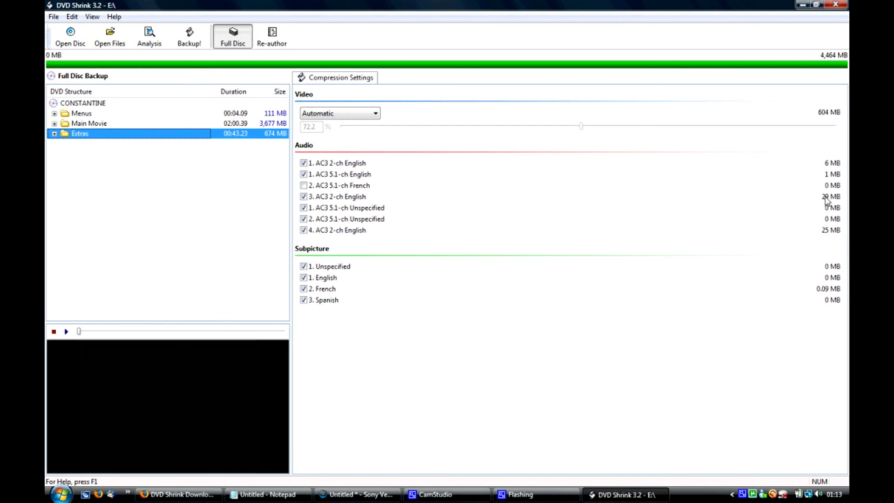
{"action": "mouse_move", "coordinate": [283, 114]}
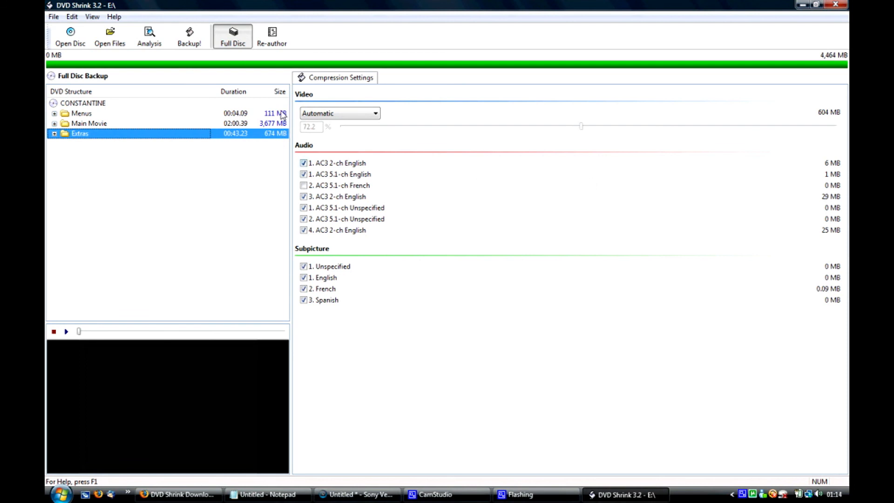
Return to the whole CONSTANTINE disc's settings, 3,953 MB video at 68.1%
{"action": "left_click", "coordinate": [83, 102]}
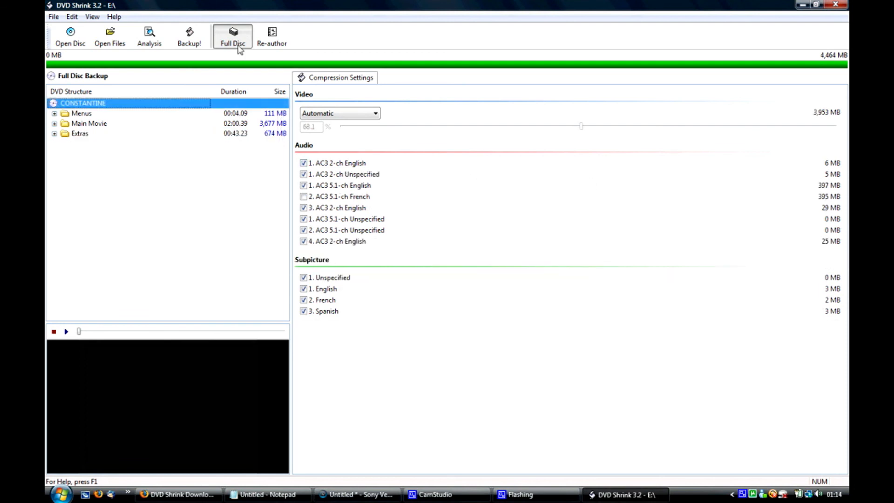
{"action": "mouse_move", "coordinate": [272, 37]}
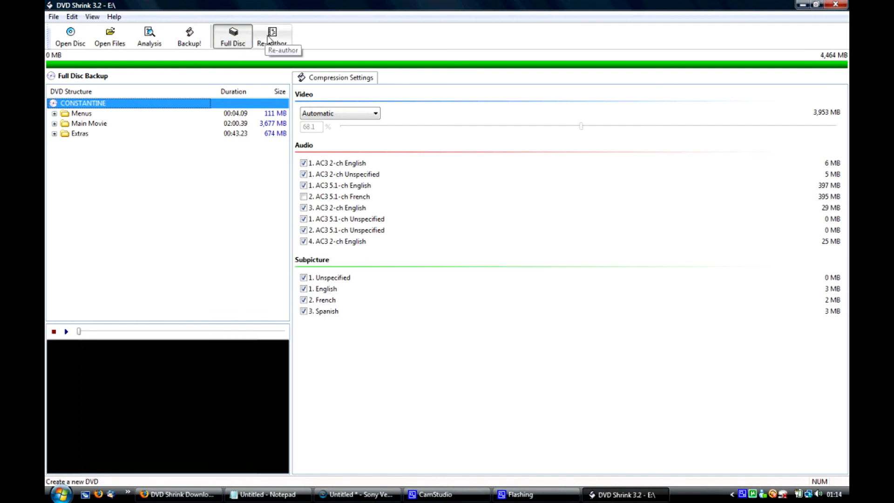
{"action": "mouse_move", "coordinate": [266, 62]}
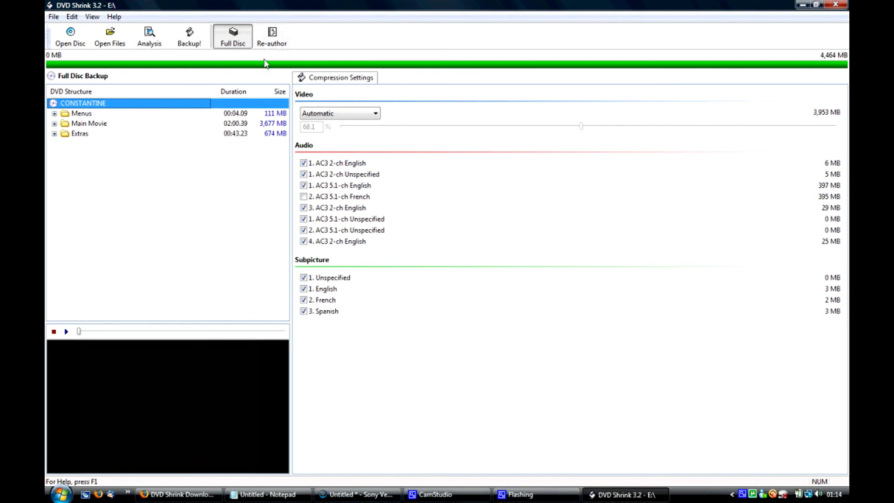
Switch to Re-author mode and add Main Movie Title 1 (4,463 MB) to the compilation
{"action": "left_click", "coordinate": [271, 37]}
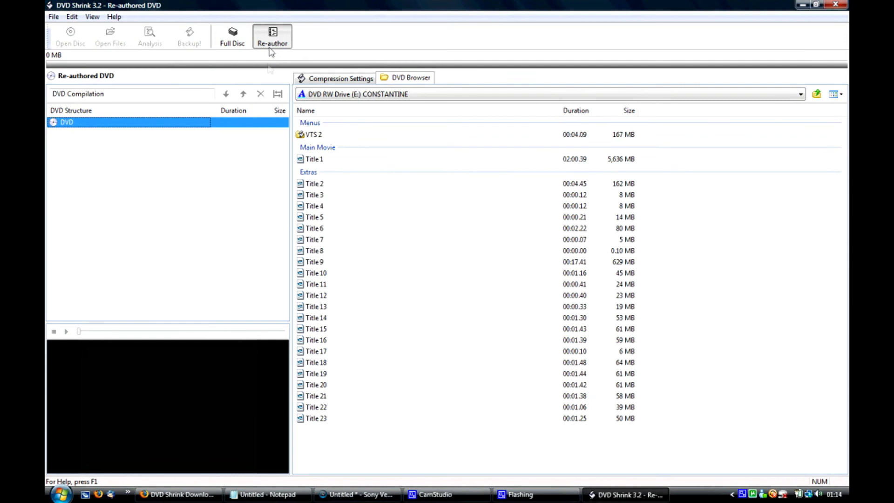
{"action": "mouse_move", "coordinate": [351, 133]}
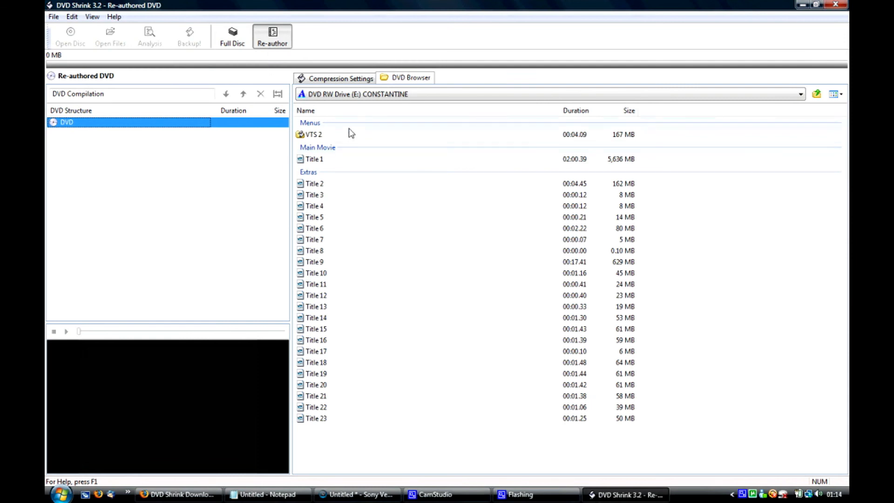
{"action": "mouse_move", "coordinate": [344, 165]}
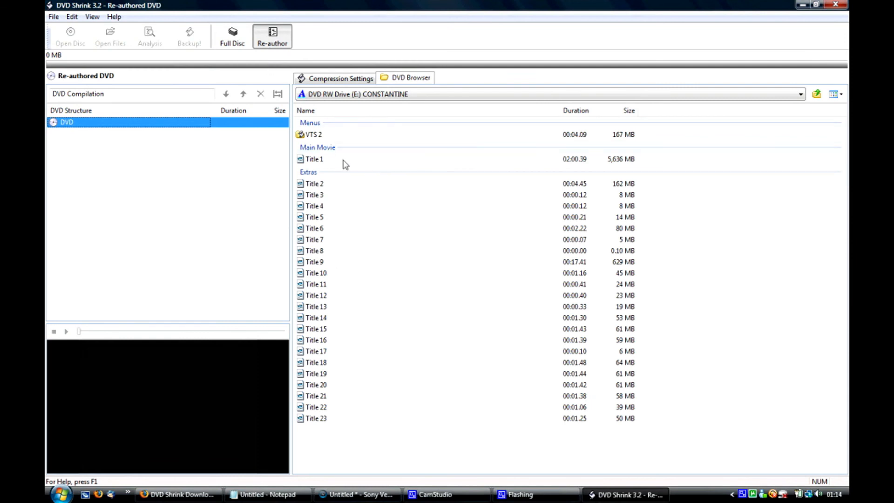
{"action": "mouse_move", "coordinate": [321, 161]}
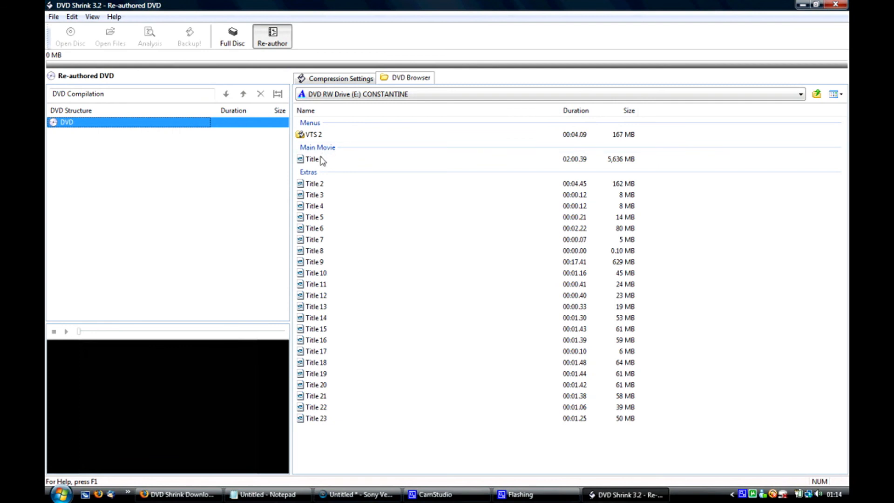
{"action": "left_click", "coordinate": [313, 158]}
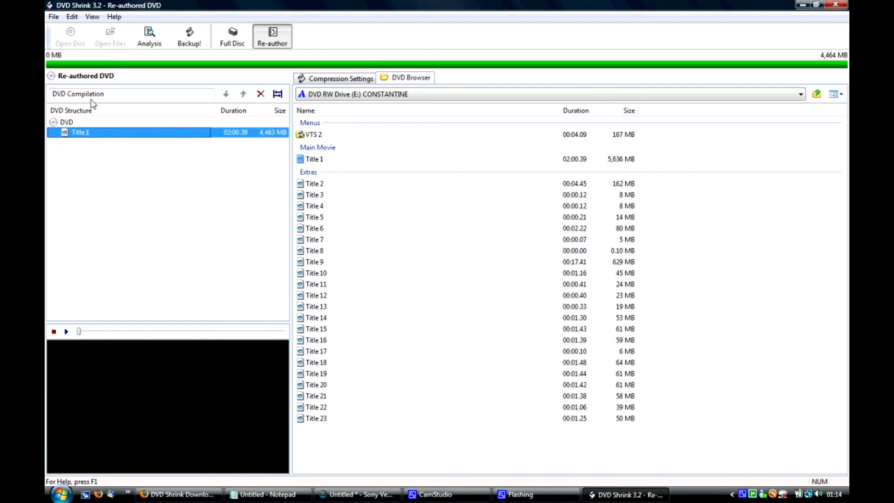
{"action": "mouse_move", "coordinate": [228, 147]}
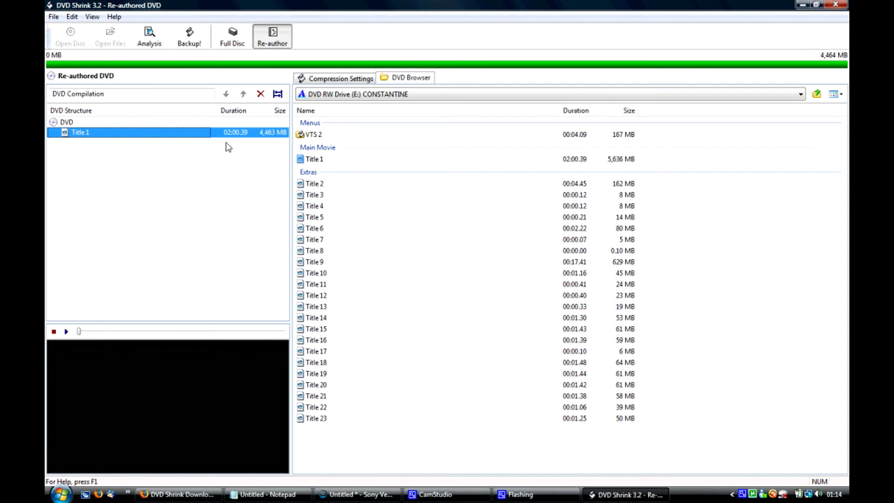
Uncheck Title 1's AC3 5.1-ch French audio, raising video to 4,030 MB at 83.8%
{"action": "left_click", "coordinate": [341, 78]}
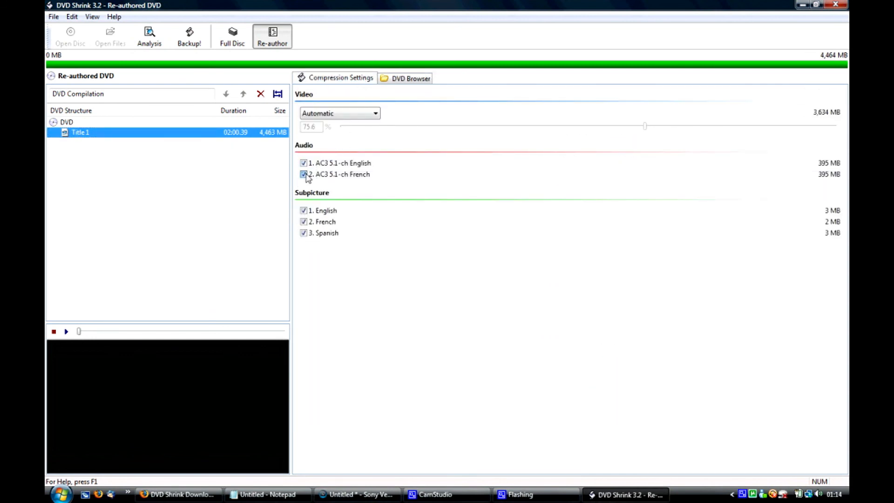
{"action": "left_click", "coordinate": [303, 174]}
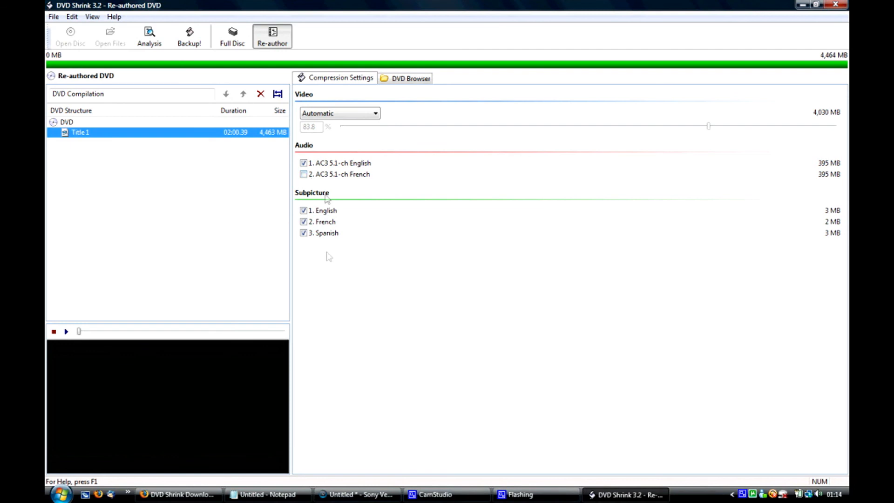
{"action": "mouse_move", "coordinate": [483, 273]}
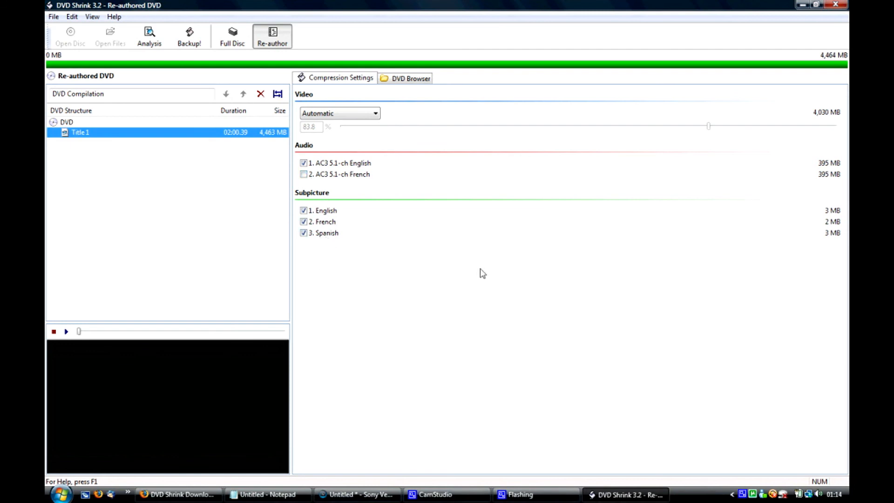
{"action": "mouse_move", "coordinate": [562, 122]}
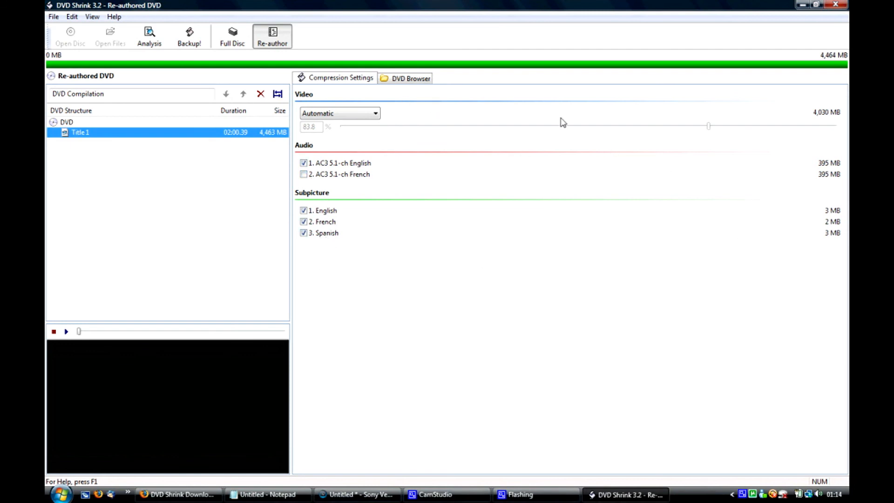
{"action": "mouse_move", "coordinate": [312, 132]}
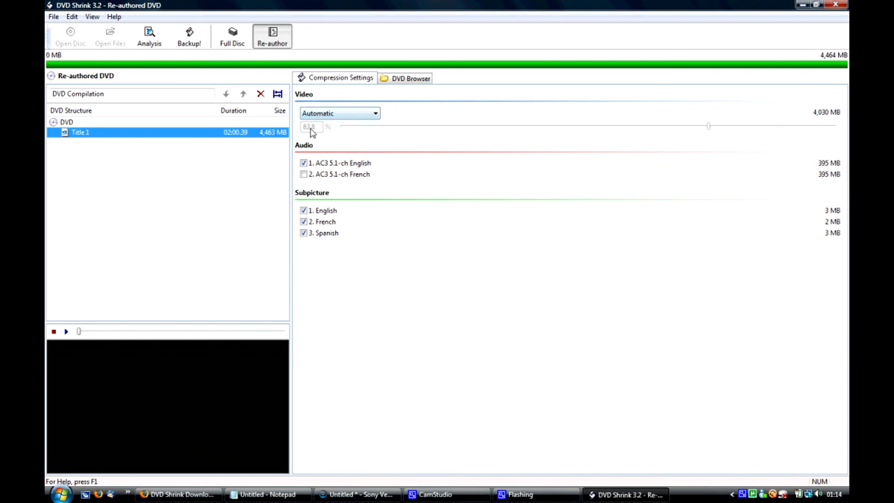
{"action": "mouse_move", "coordinate": [332, 135]}
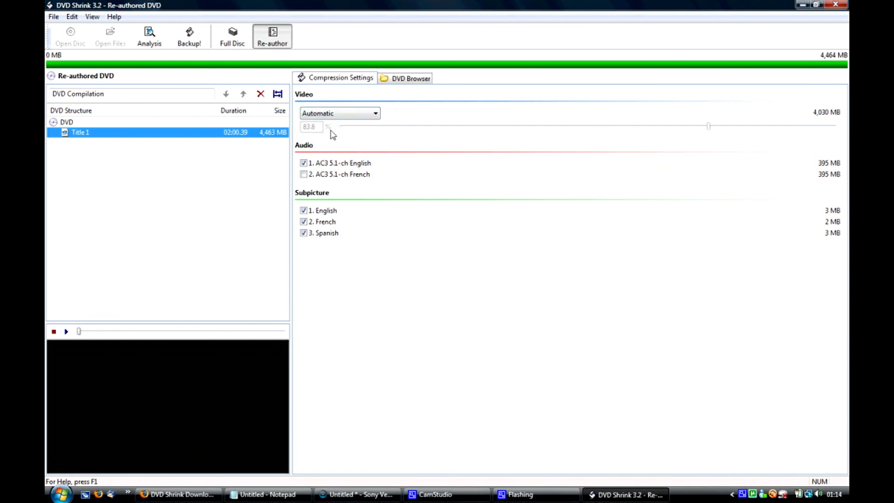